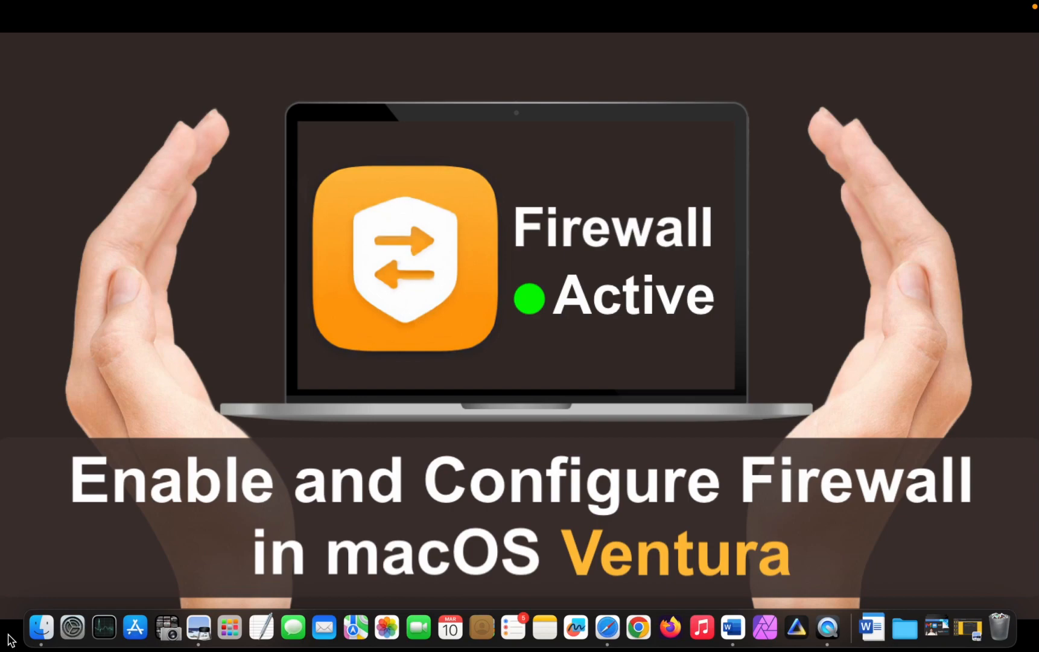
Step: Open System Preferences from the Apple menu and go to Security & Privacy
{"action": "left_click", "coordinate": [309, 72]}
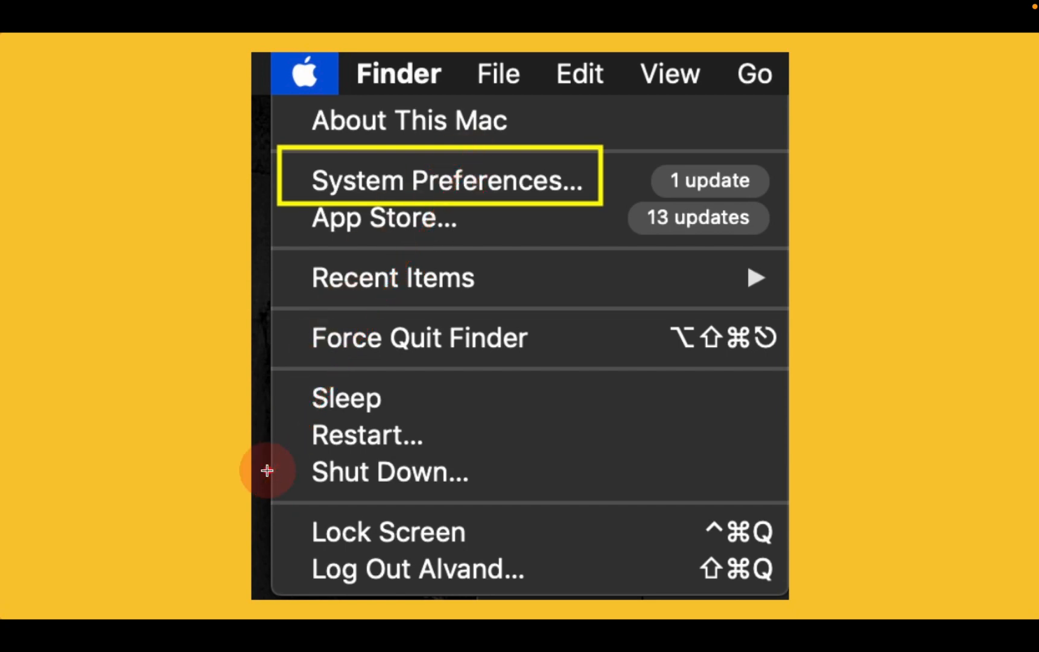
{"action": "left_click", "coordinate": [440, 179]}
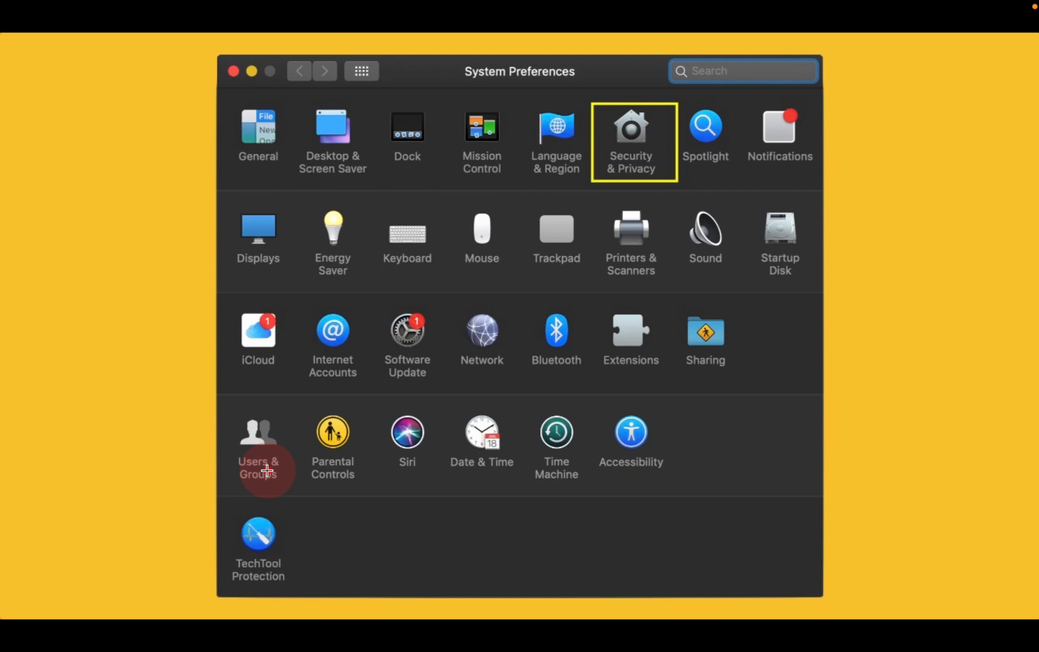
{"action": "mouse_move", "coordinate": [360, 432]}
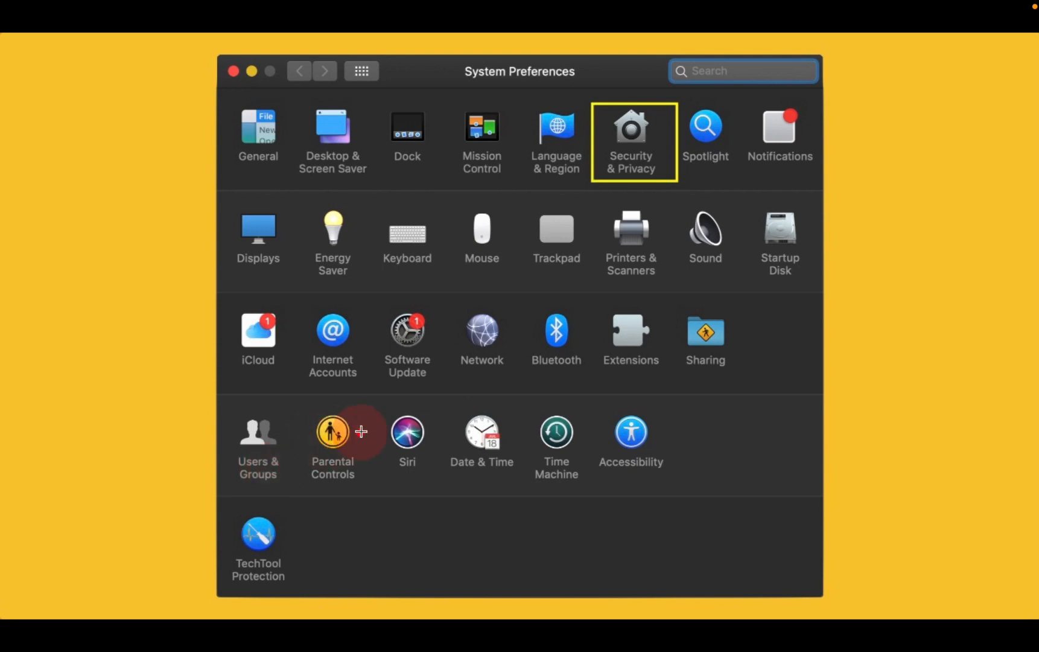
{"action": "mouse_move", "coordinate": [610, 153]}
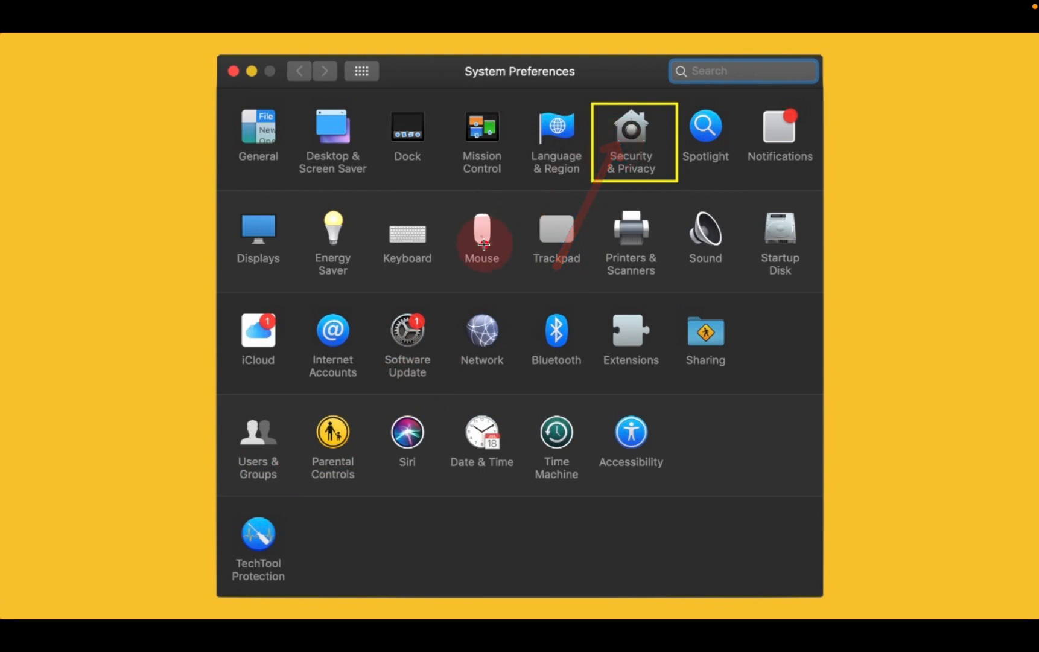
{"action": "left_click", "coordinate": [632, 128]}
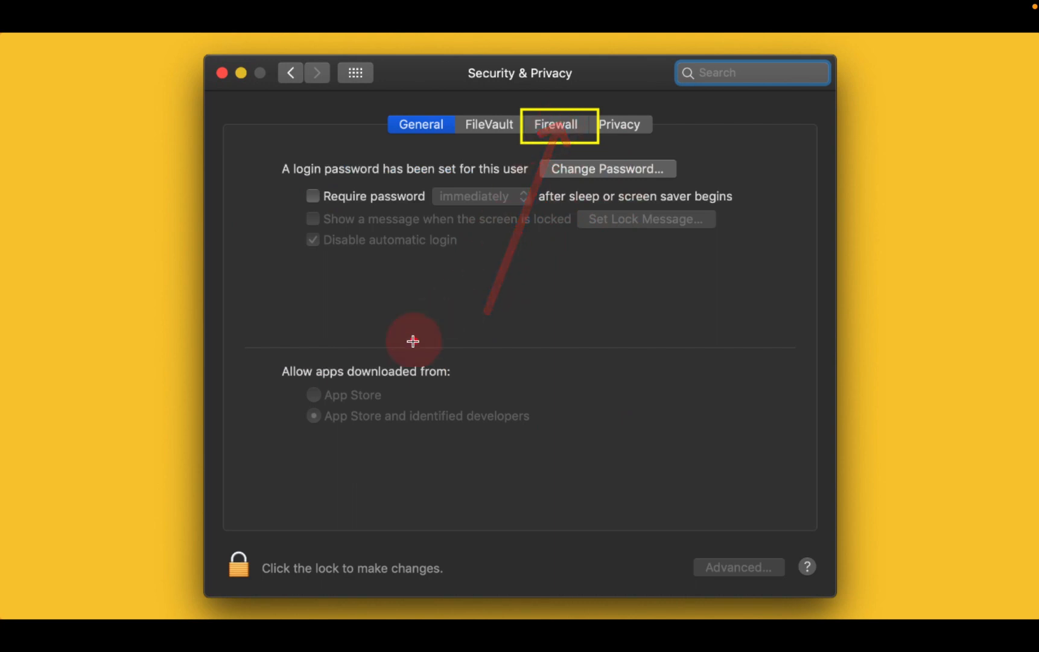
Step: Switch to the Firewall tab and request unlocking with the lock icon
{"action": "left_click", "coordinate": [557, 125]}
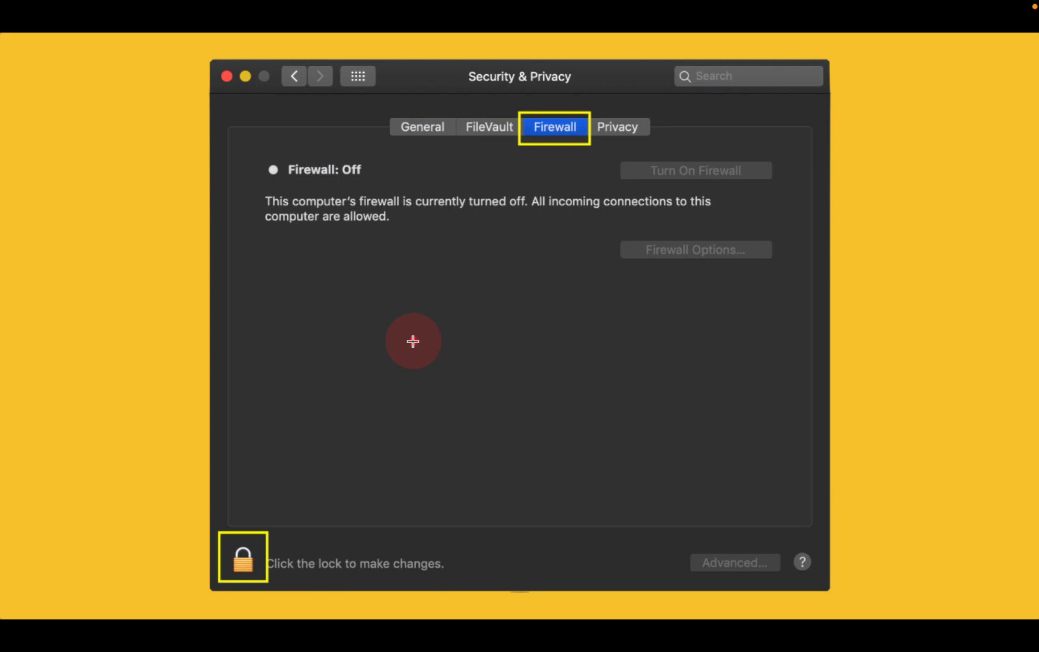
{"action": "mouse_move", "coordinate": [360, 406]}
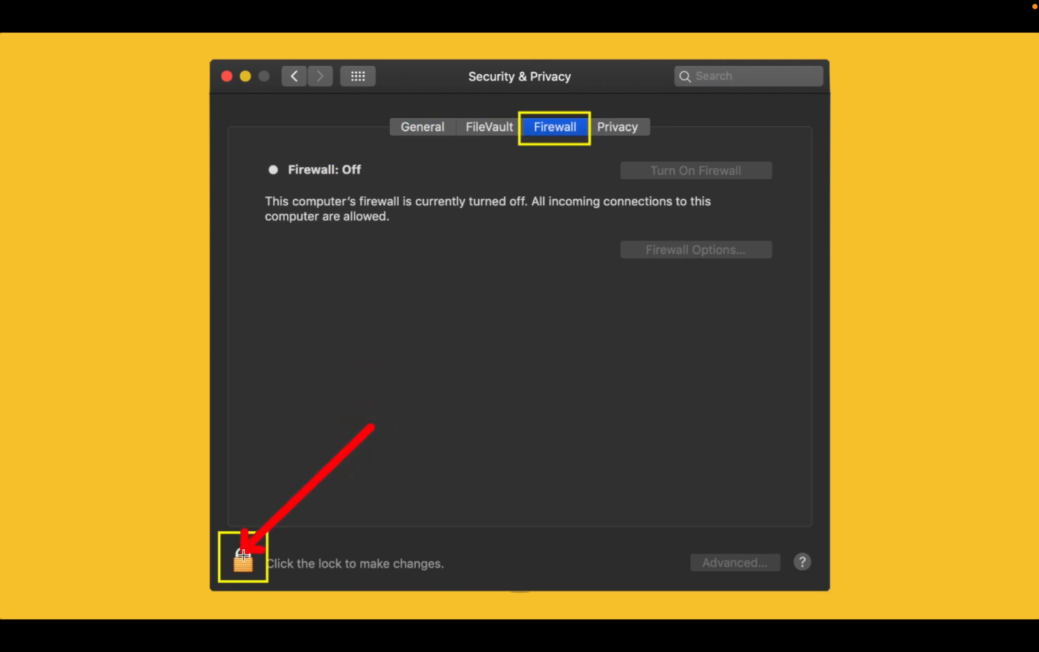
{"action": "left_click", "coordinate": [243, 562]}
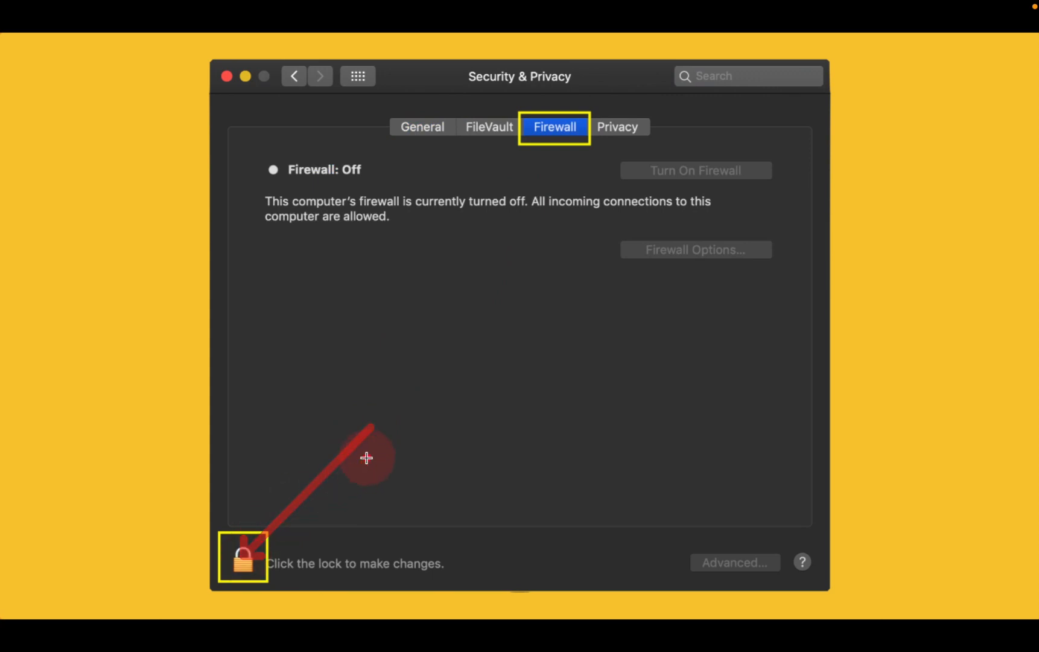
{"action": "left_click", "coordinate": [244, 565]}
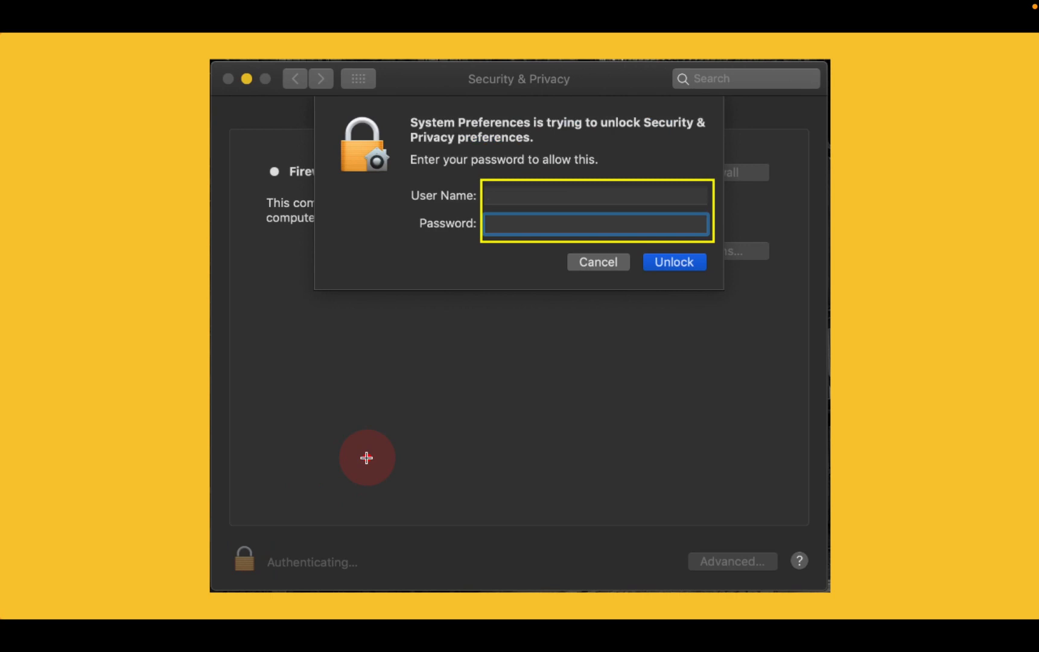
Step: Enter the administrator credentials and unlock the settings
{"action": "type", "text": "me"}
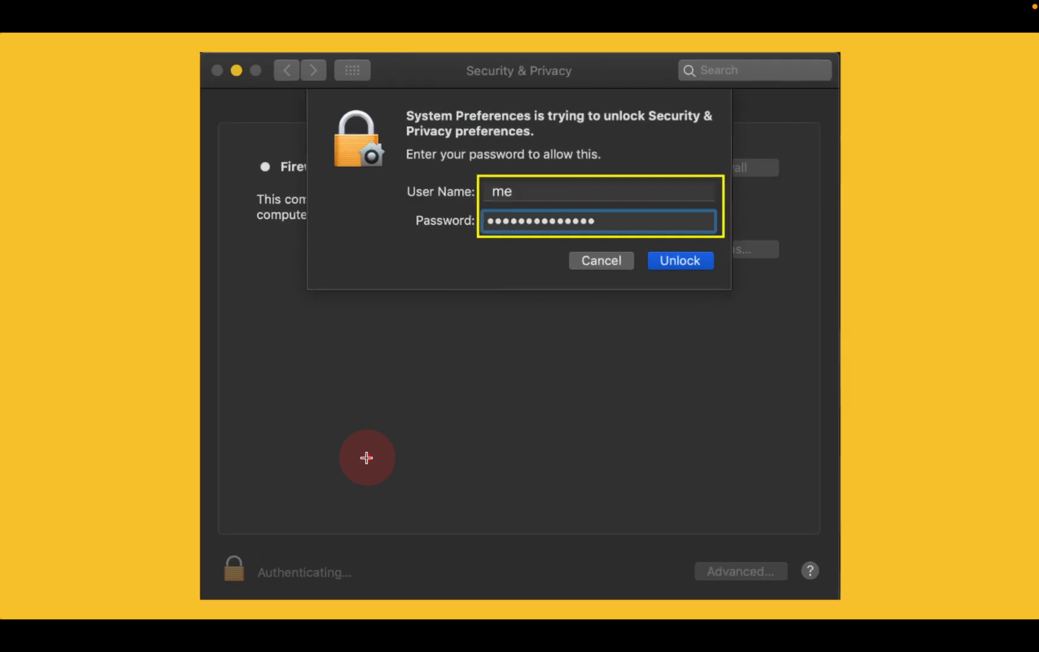
{"action": "mouse_move", "coordinate": [693, 351]}
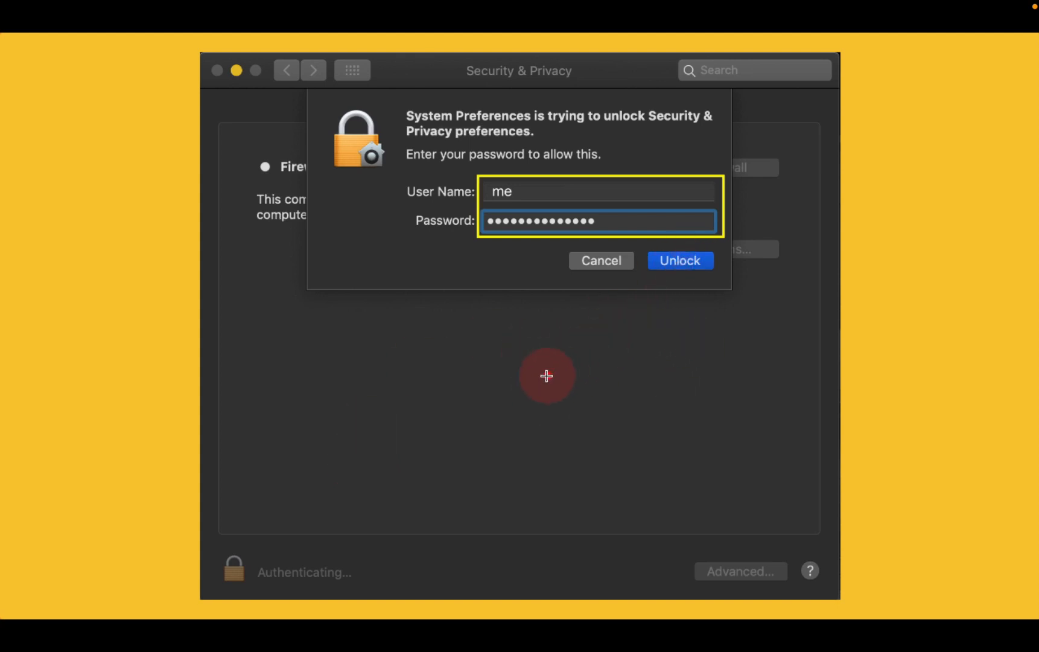
{"action": "left_click", "coordinate": [680, 260]}
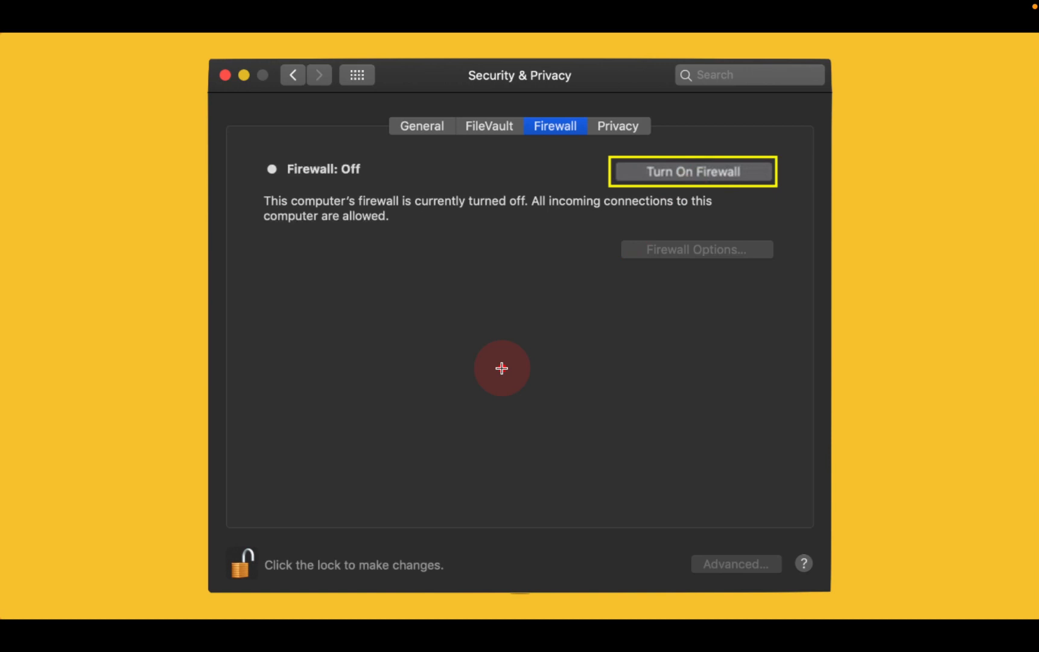
Step: Turn On Firewall
{"action": "left_click", "coordinate": [693, 172]}
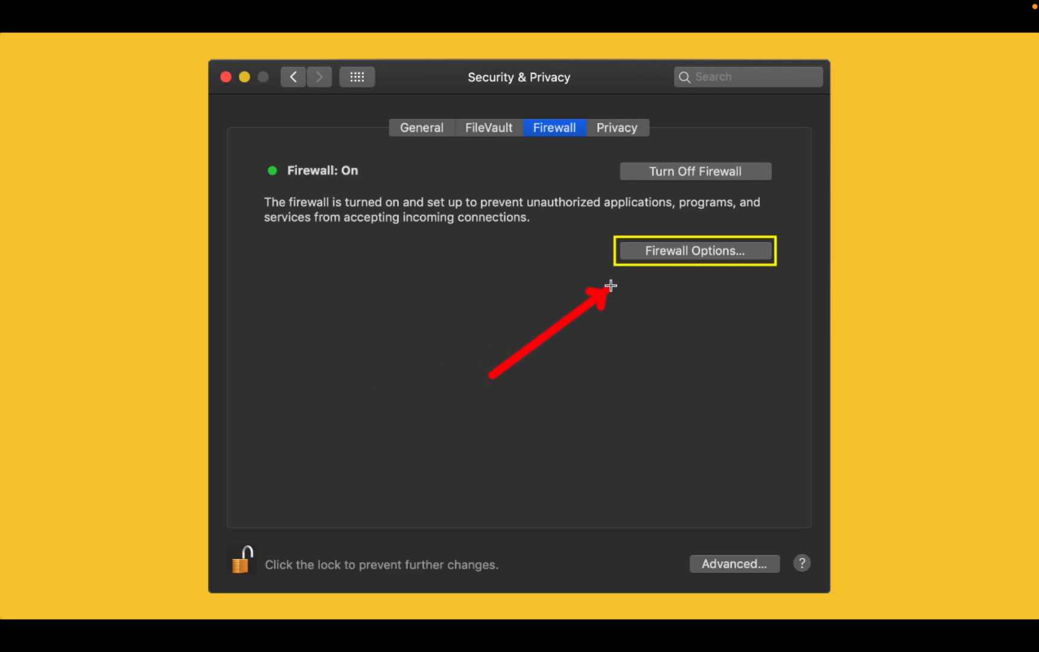
Step: Open Firewall Options and show an app's allow/block choice
{"action": "left_click", "coordinate": [696, 251]}
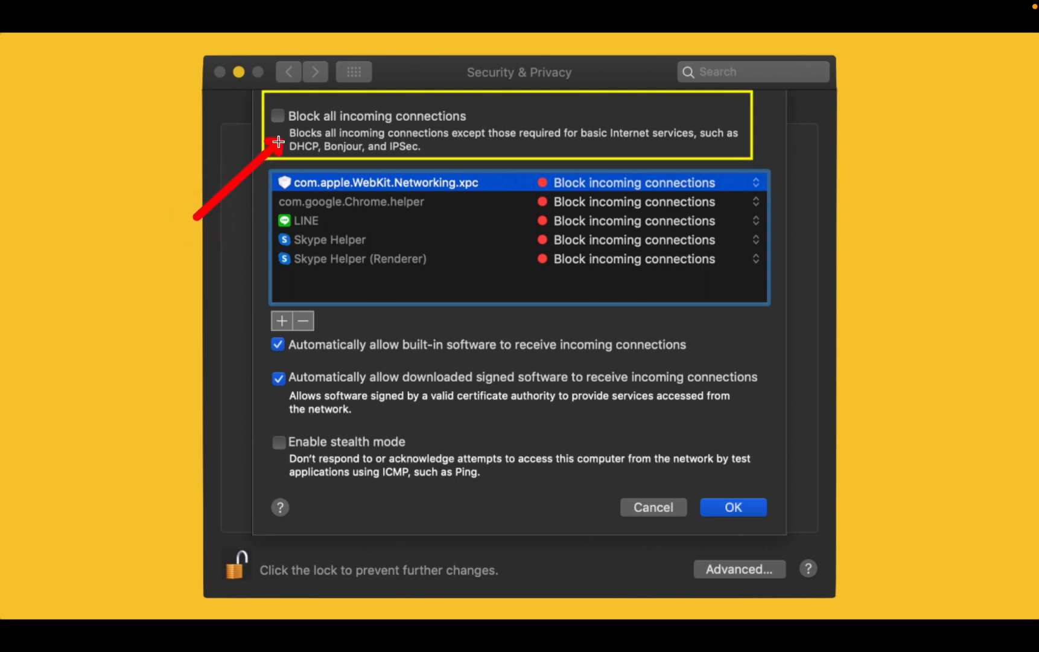
{"action": "left_click", "coordinate": [757, 182]}
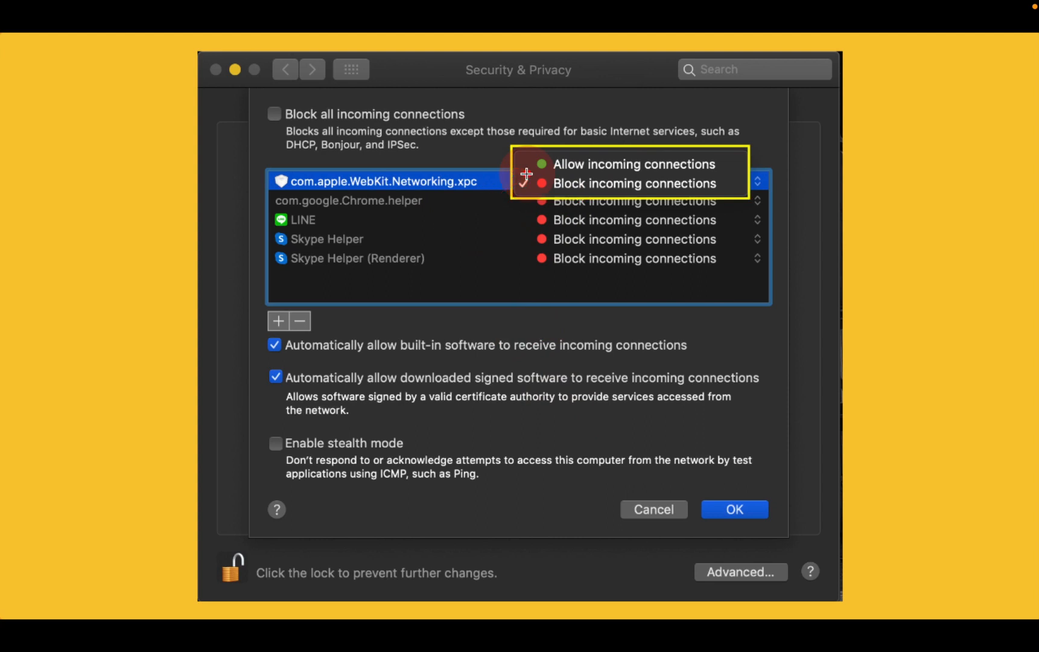
Step: Set com.apple.WebKit.Networking.xpc to Allow incoming connections
{"action": "left_click", "coordinate": [635, 163]}
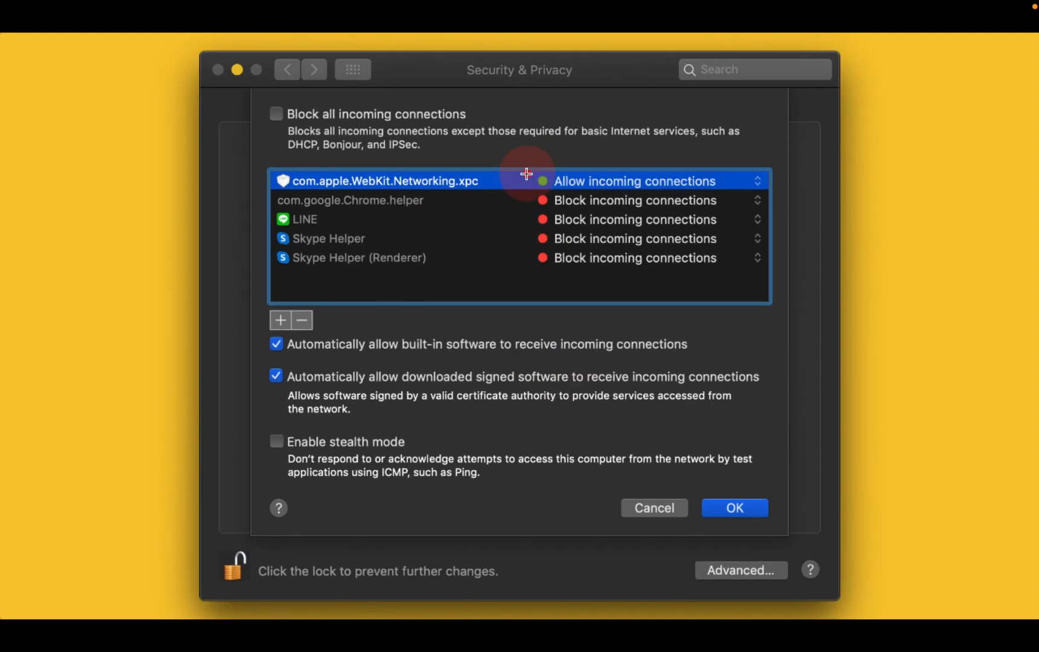
{"action": "mouse_move", "coordinate": [210, 379]}
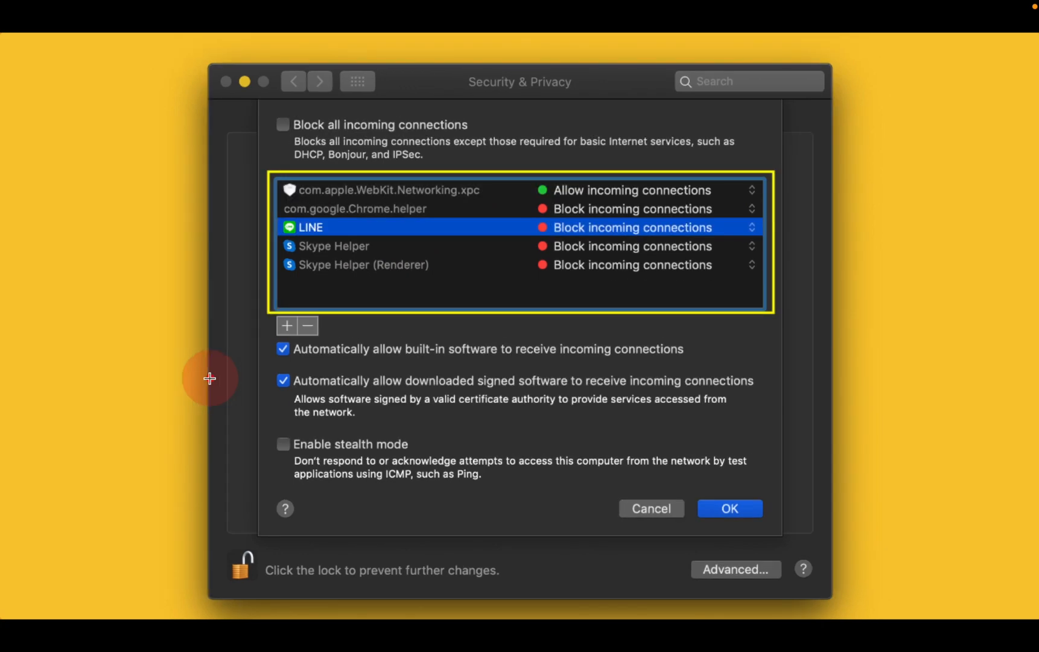
{"action": "mouse_move", "coordinate": [213, 377]}
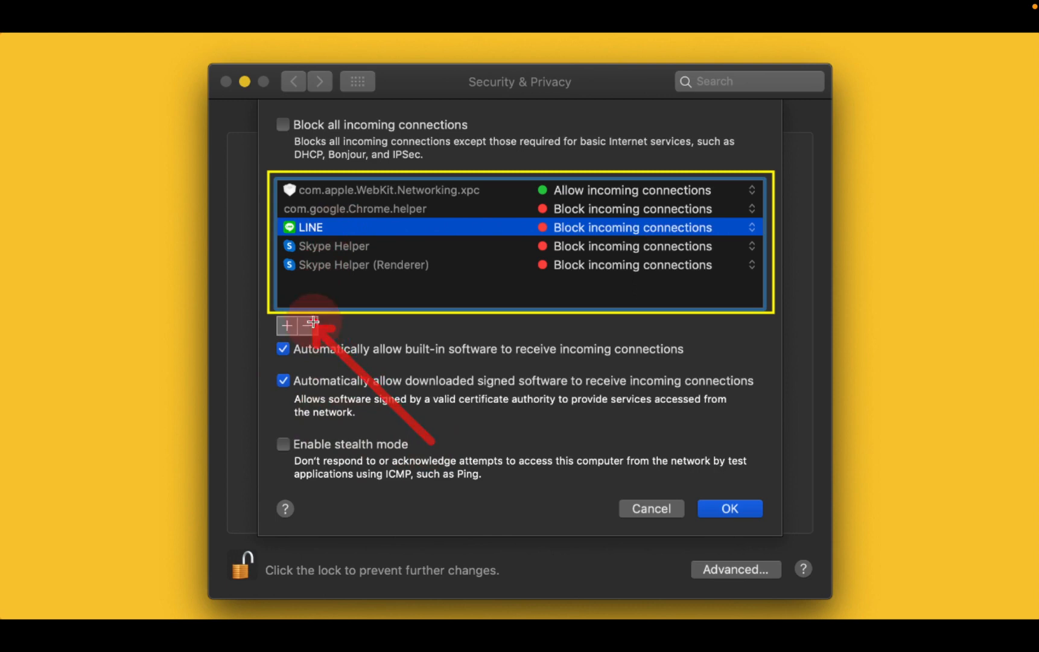
Step: Remove LINE with the minus button
{"action": "left_click", "coordinate": [288, 326]}
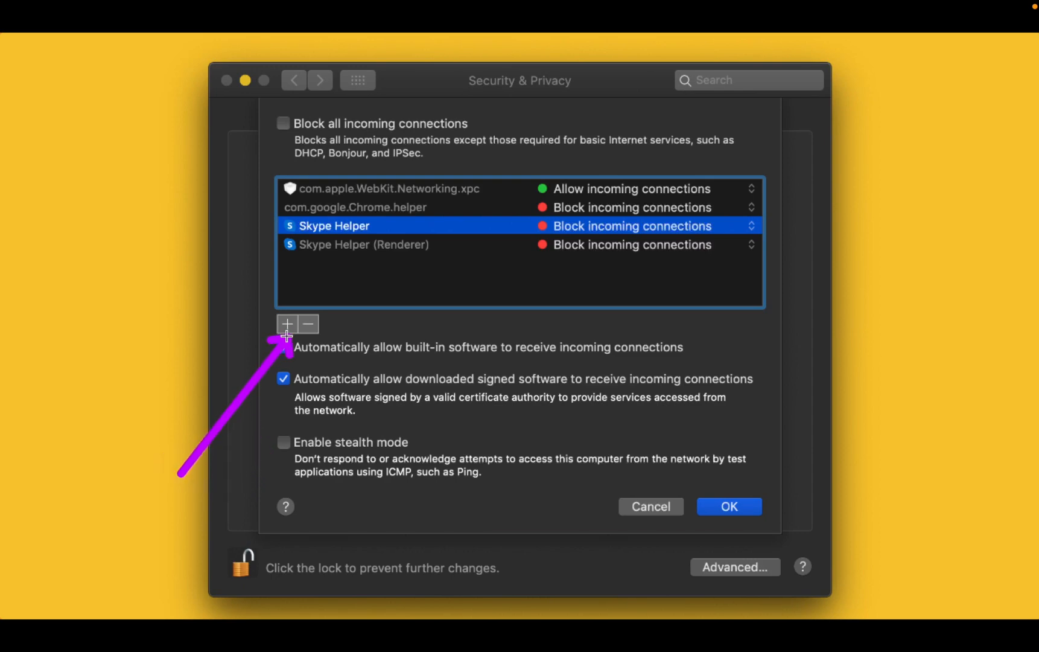
Step: Add Affinity Photo from the Applications folder to the firewall list
{"action": "left_click", "coordinate": [283, 347]}
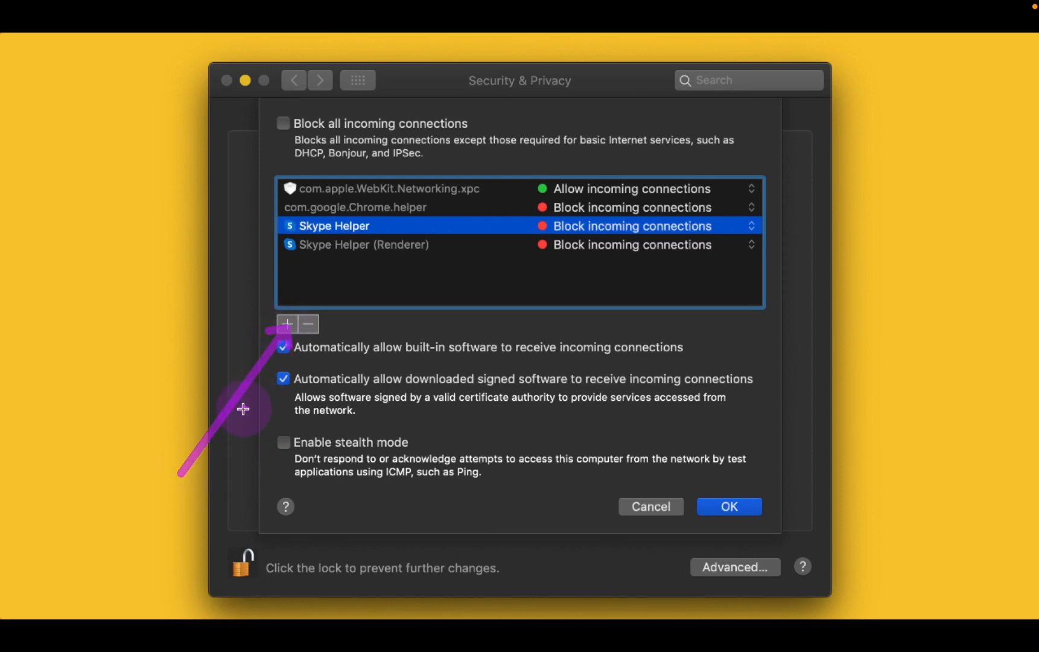
{"action": "left_click", "coordinate": [287, 324]}
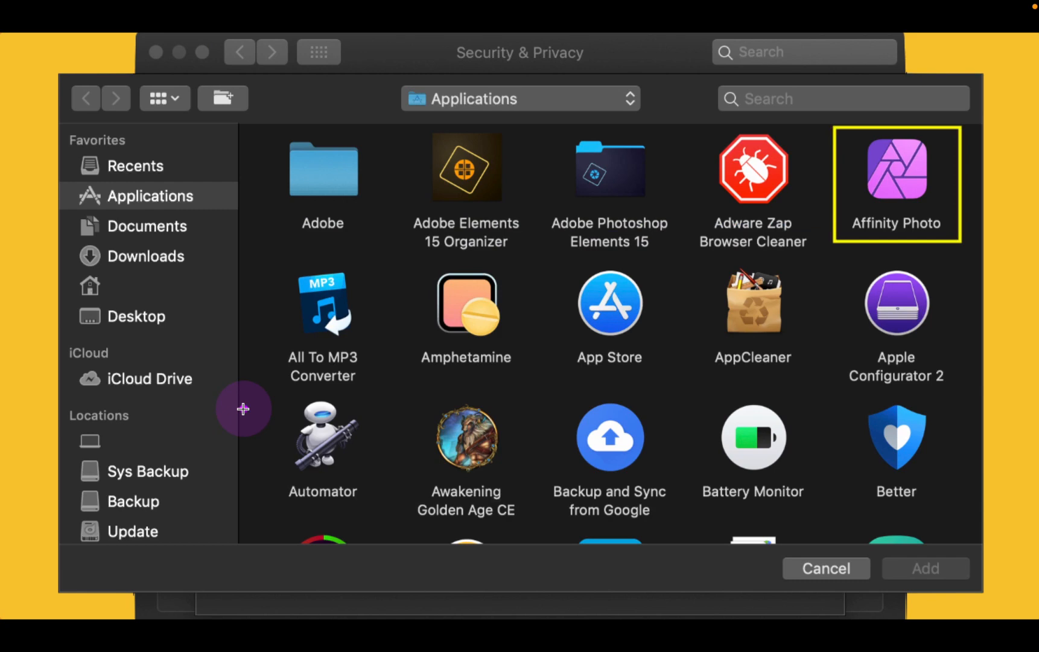
{"action": "mouse_move", "coordinate": [774, 379]}
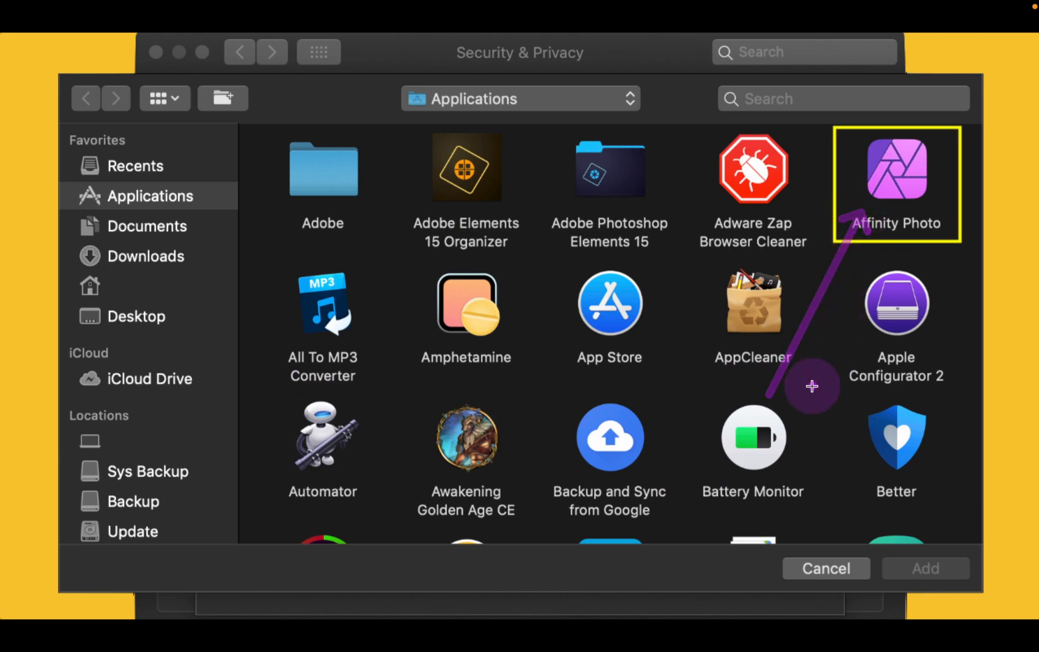
{"action": "left_click", "coordinate": [897, 175]}
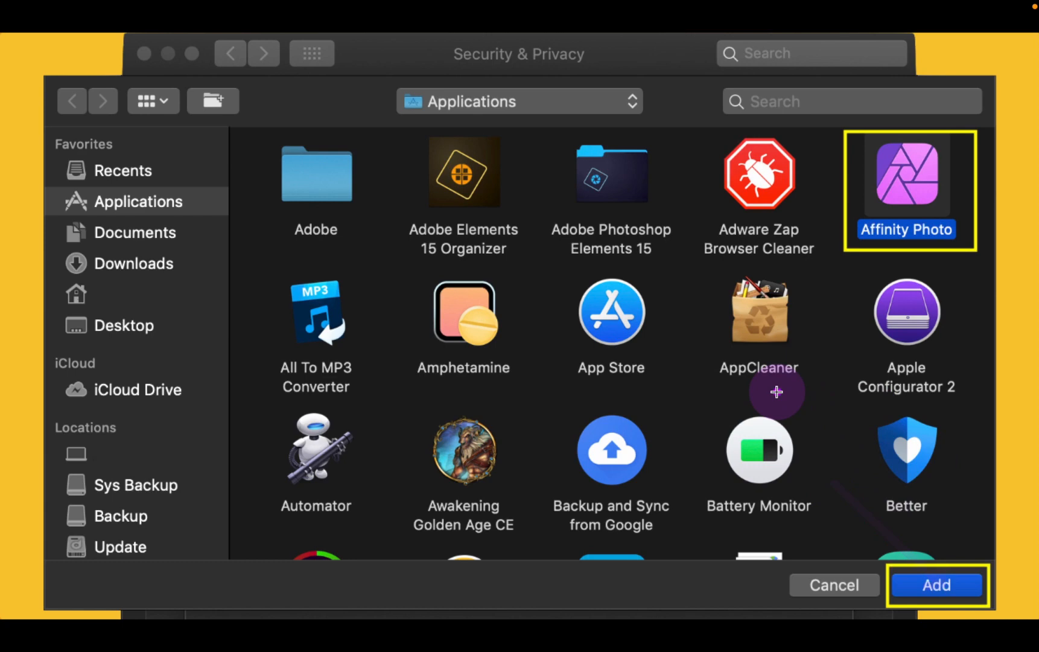
{"action": "left_click", "coordinate": [937, 585]}
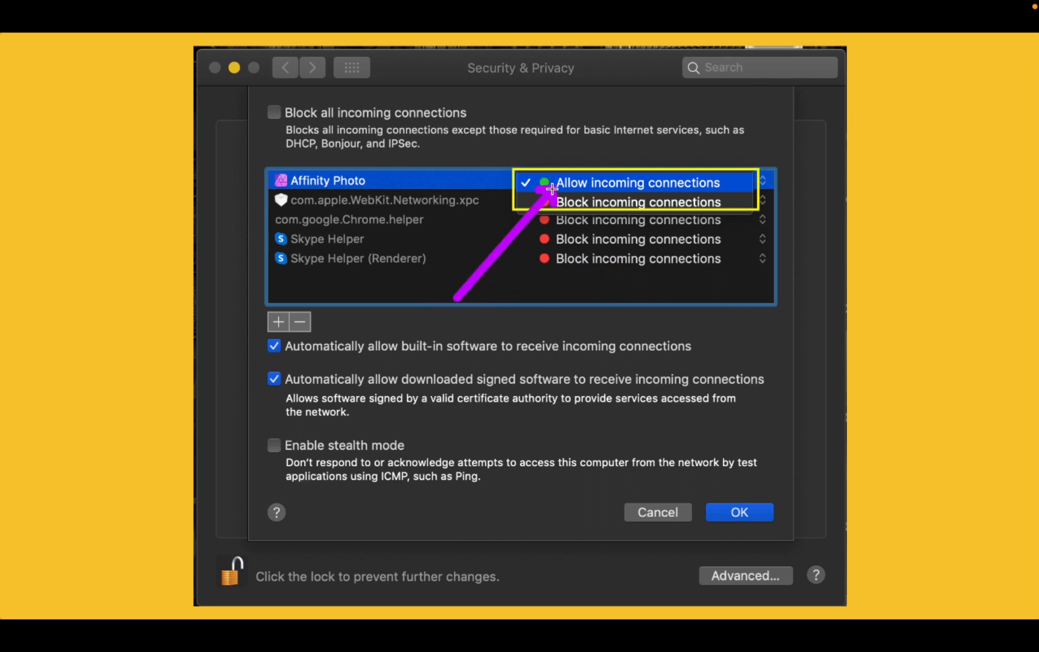
{"action": "mouse_move", "coordinate": [360, 380]}
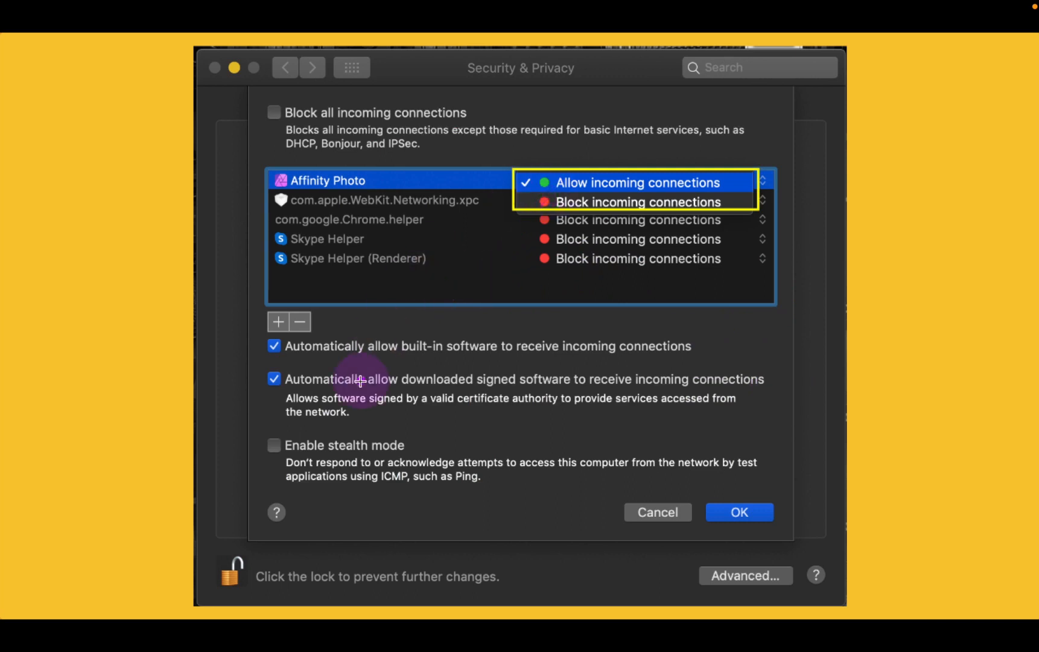
Step: Choose Block incoming connections for Affinity Photo
{"action": "left_click", "coordinate": [639, 202]}
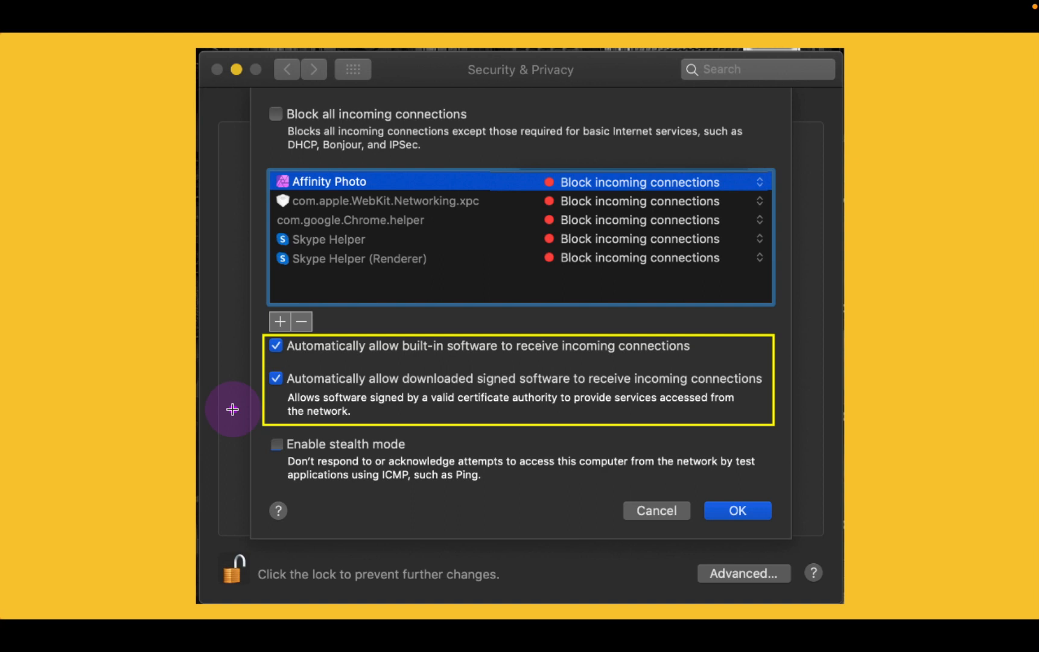
{"action": "mouse_move", "coordinate": [210, 414]}
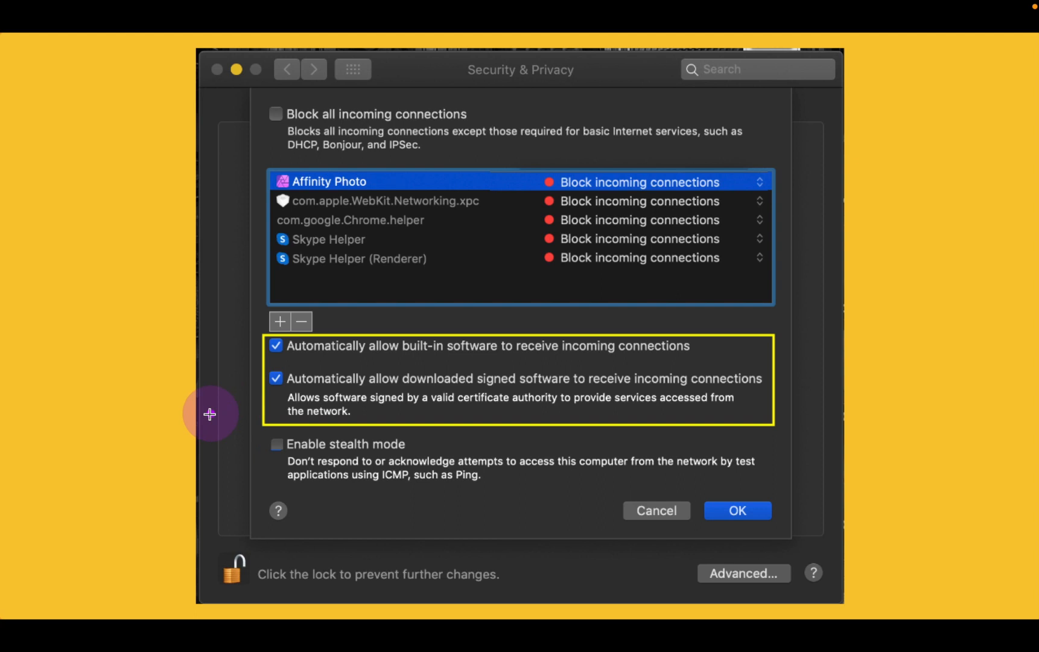
{"action": "mouse_move", "coordinate": [255, 395]}
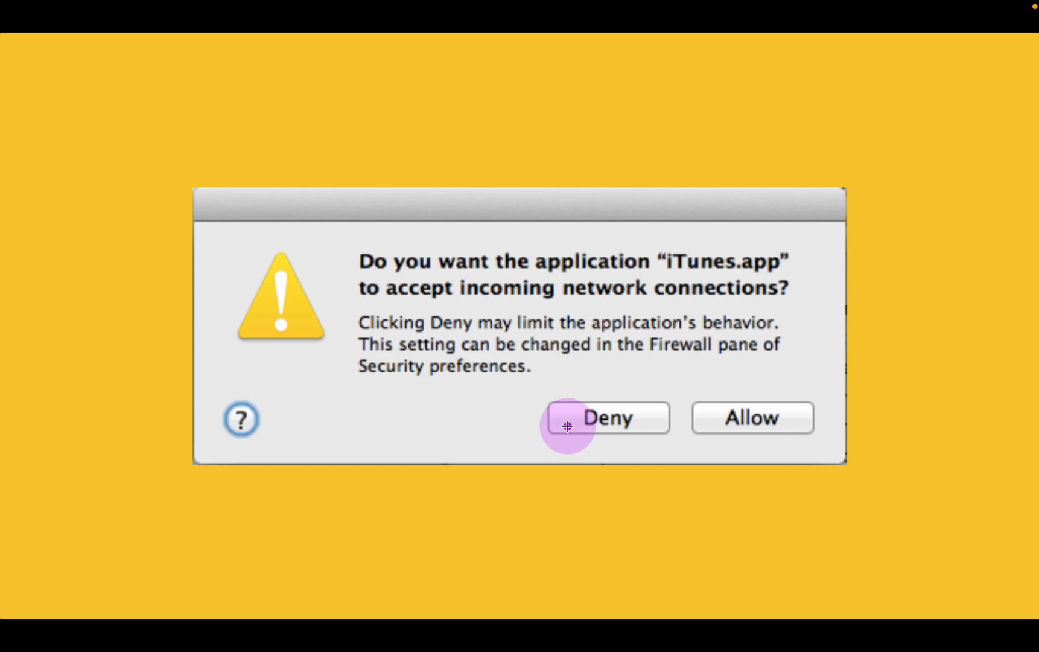
{"action": "mouse_move", "coordinate": [535, 501]}
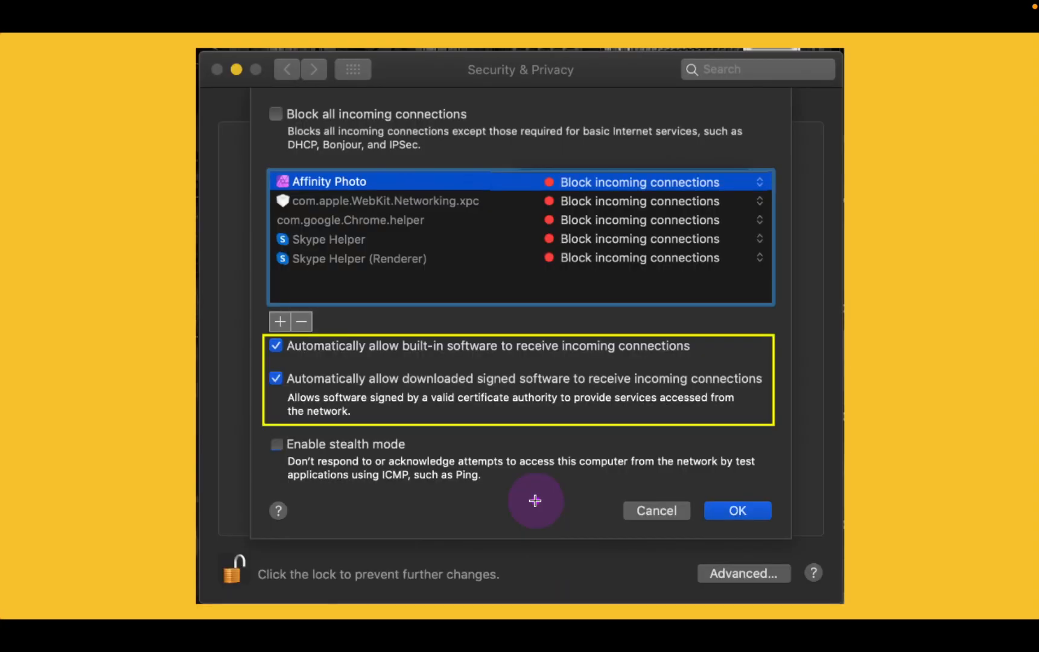
{"action": "mouse_move", "coordinate": [217, 429]}
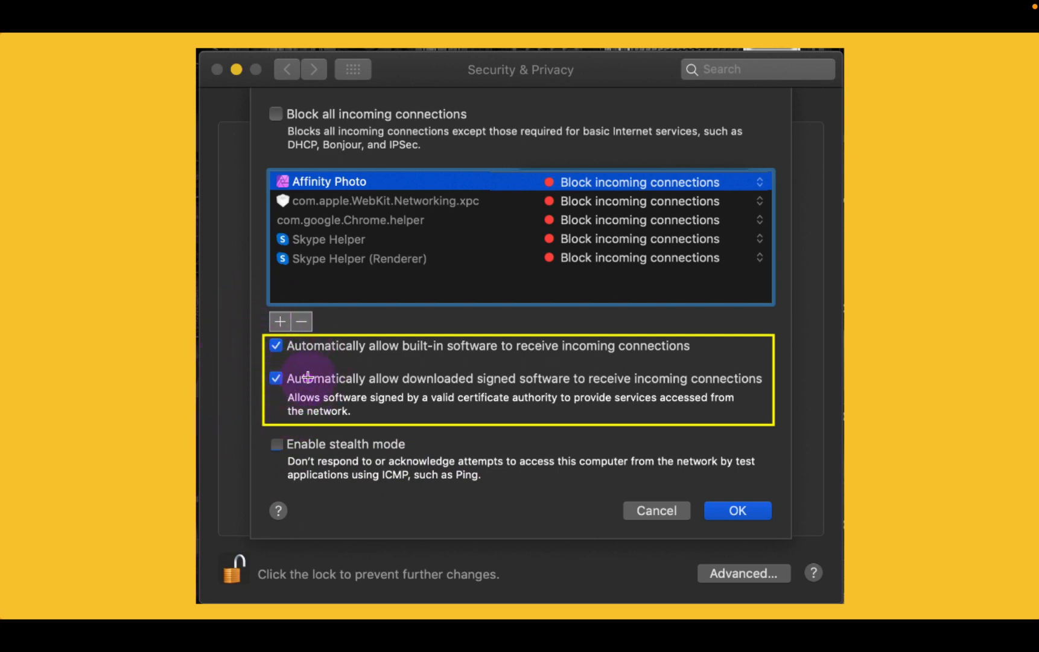
{"action": "left_click", "coordinate": [278, 442]}
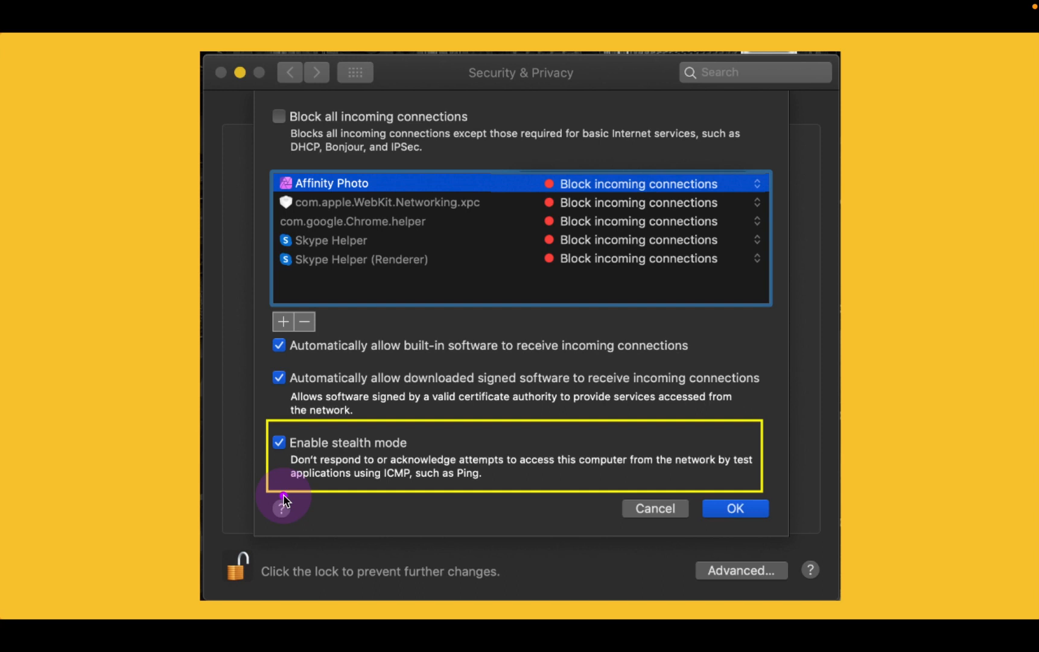
{"action": "mouse_move", "coordinate": [259, 490]}
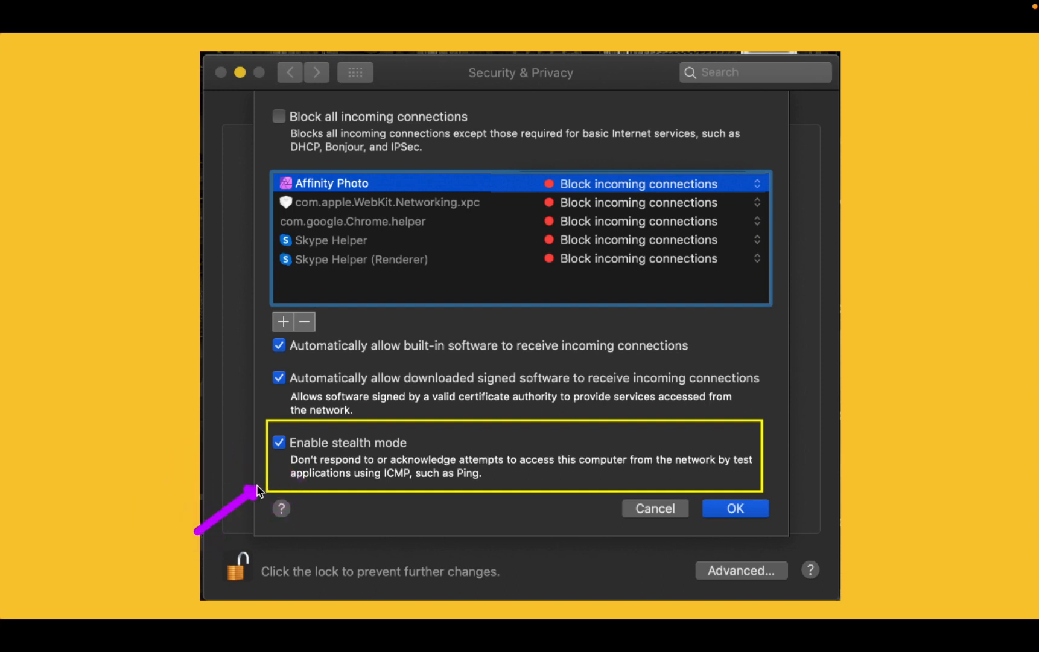